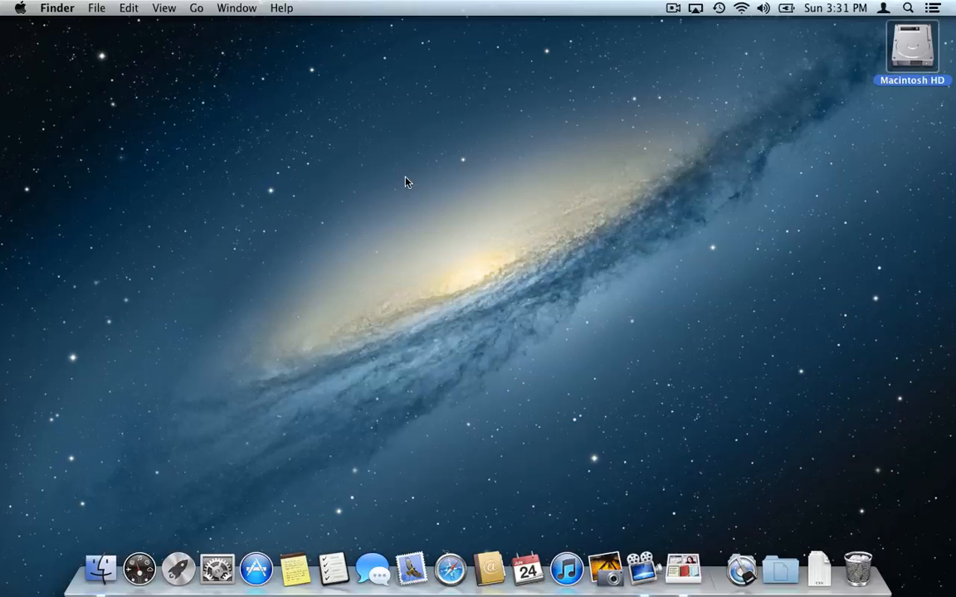
mouse_move(912, 46)
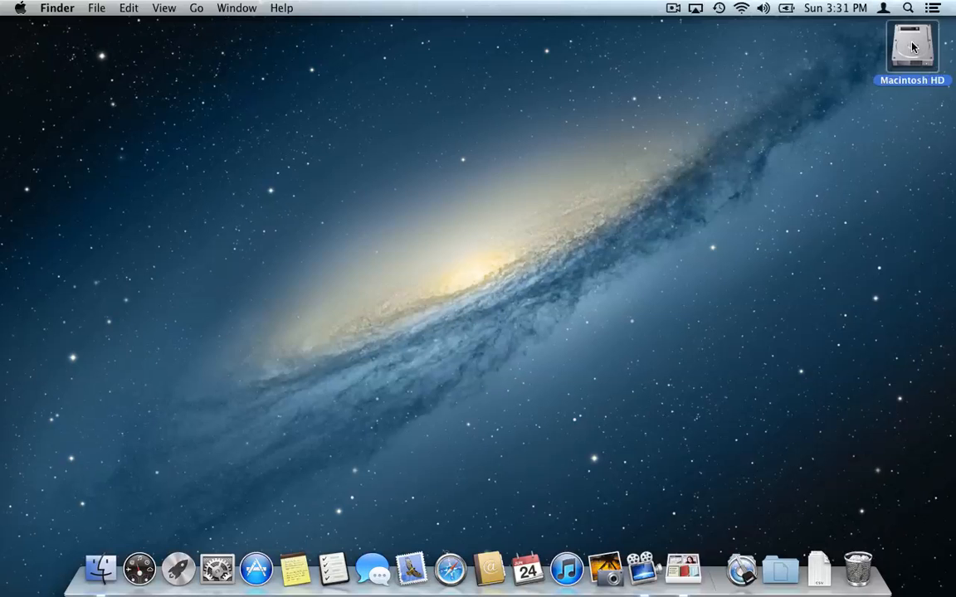
Step: Open Macintosh HD from the desktop and select the Users folder in its listing
double_click(911, 47)
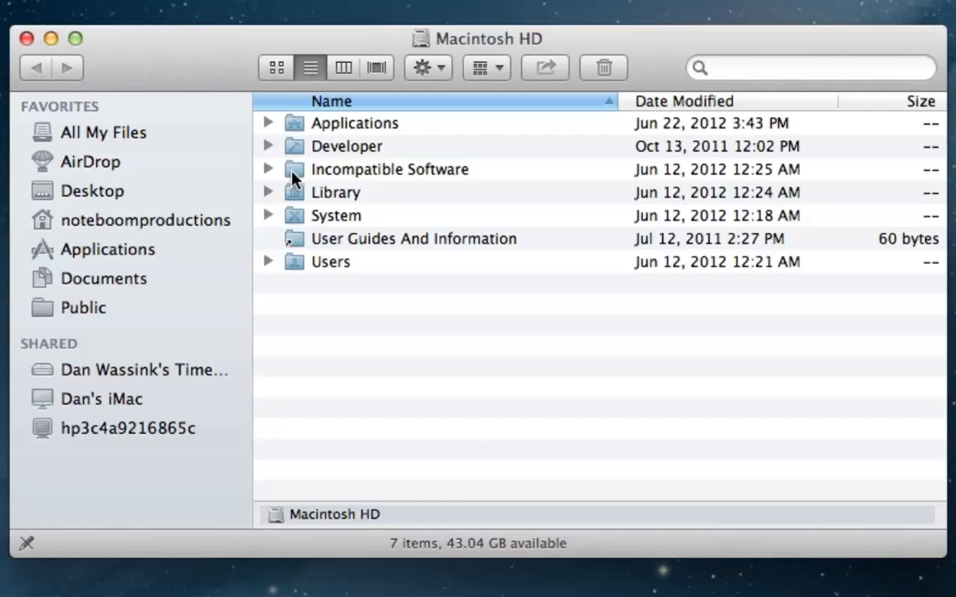
mouse_move(295, 199)
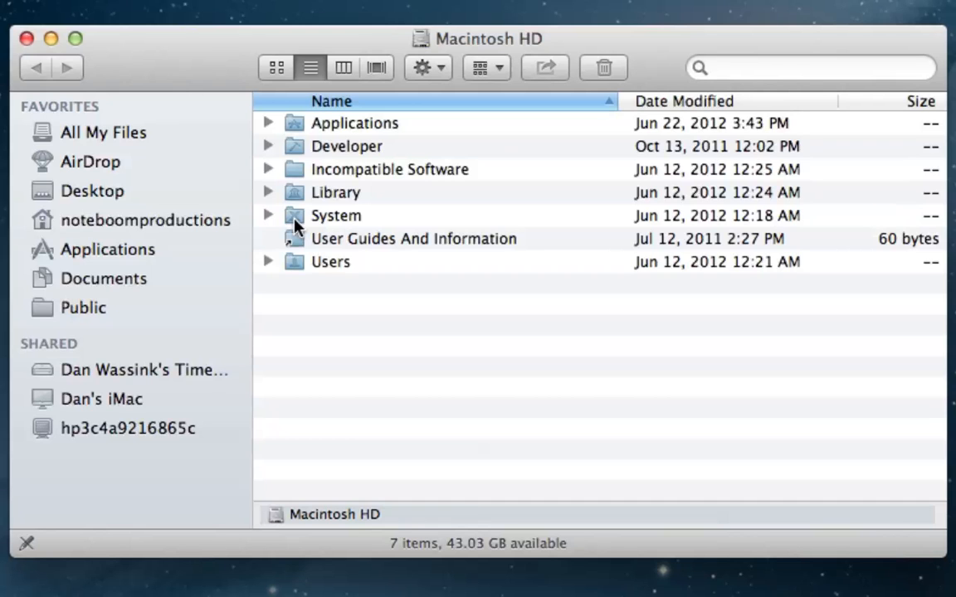
mouse_move(302, 246)
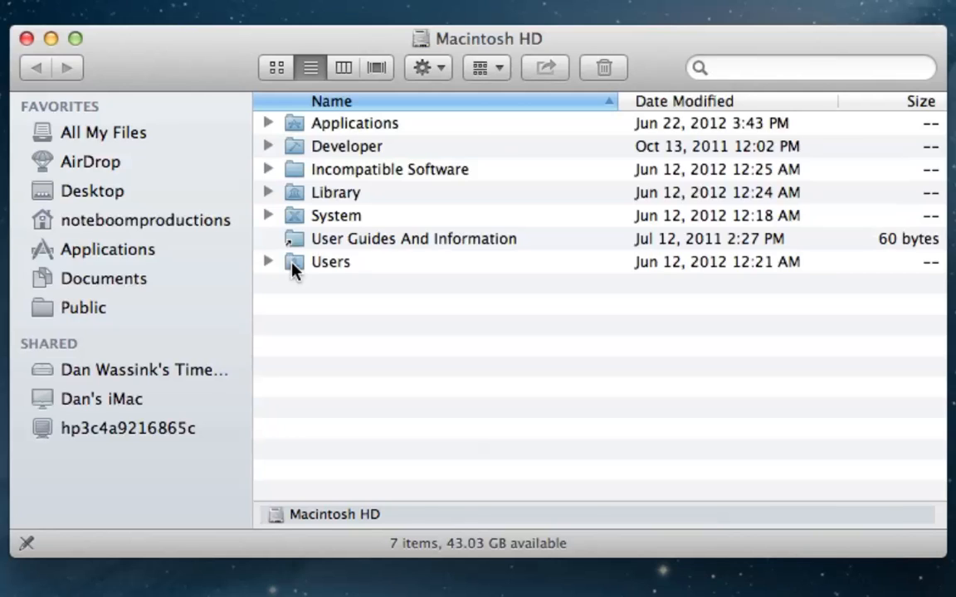
left_click(331, 263)
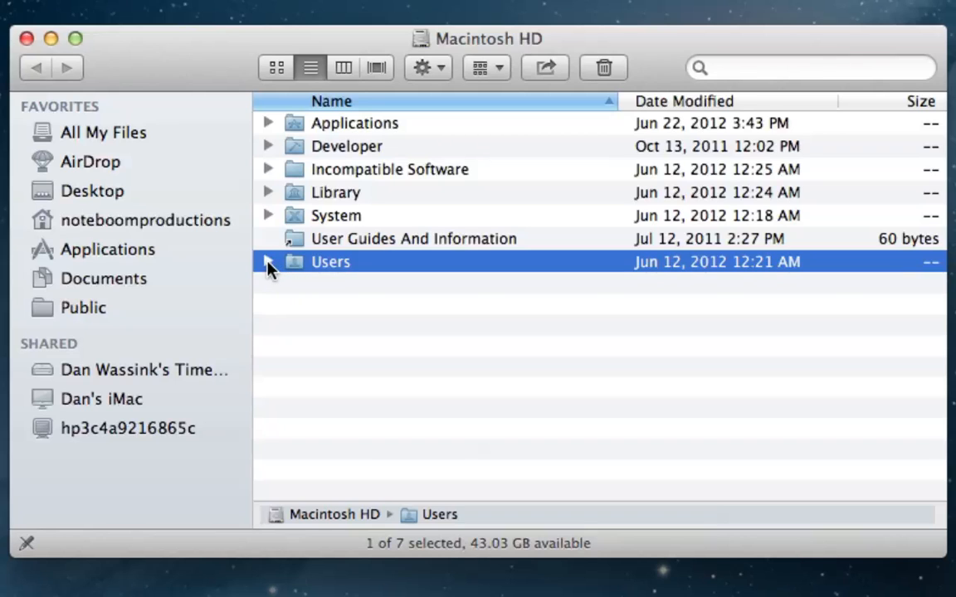
Step: Expand Users and noteboomproductions to show its Desktop, Documents, Downloads and other subfolders
left_click(269, 262)
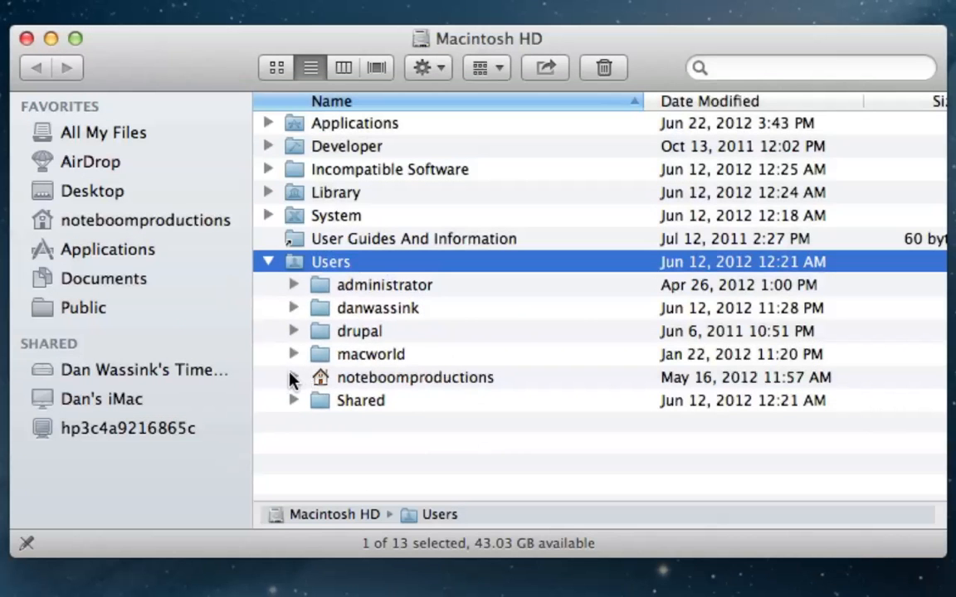
left_click(294, 378)
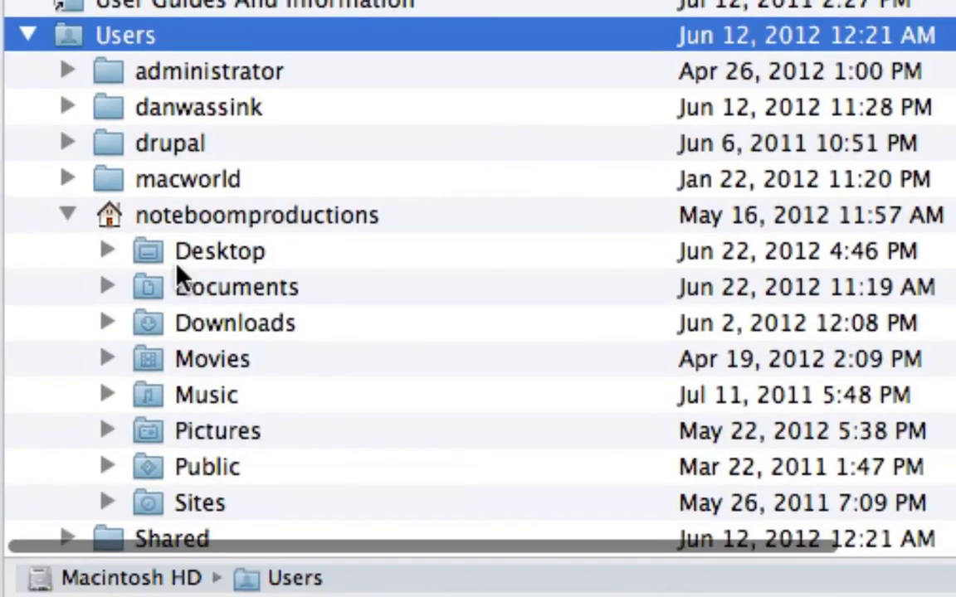
mouse_move(222, 335)
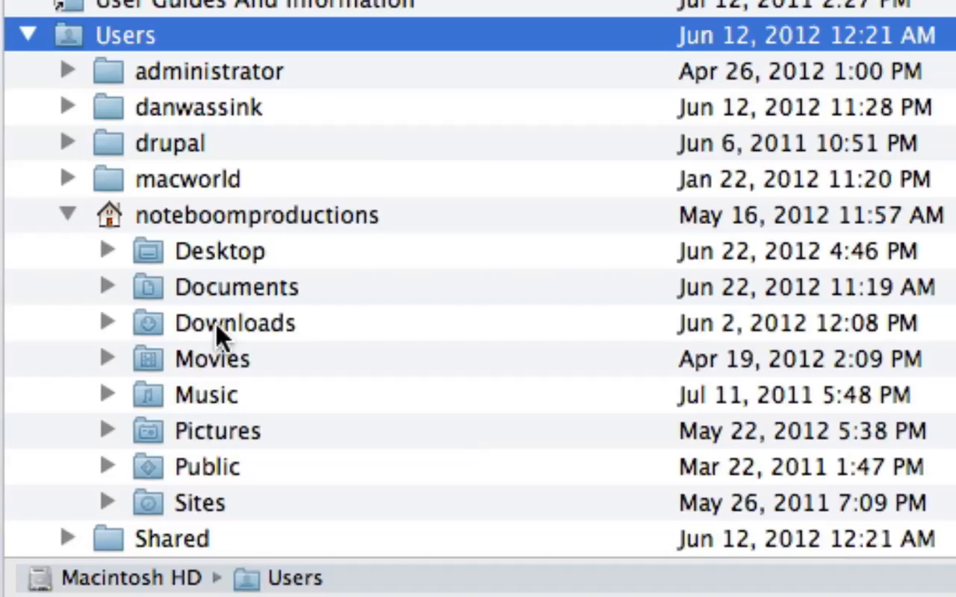
left_click(219, 250)
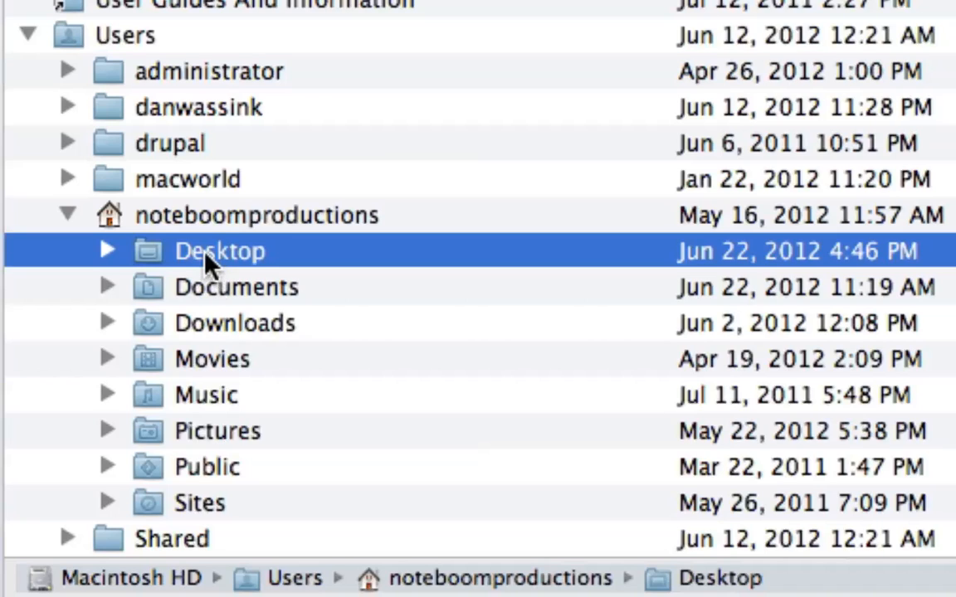
left_click(256, 216)
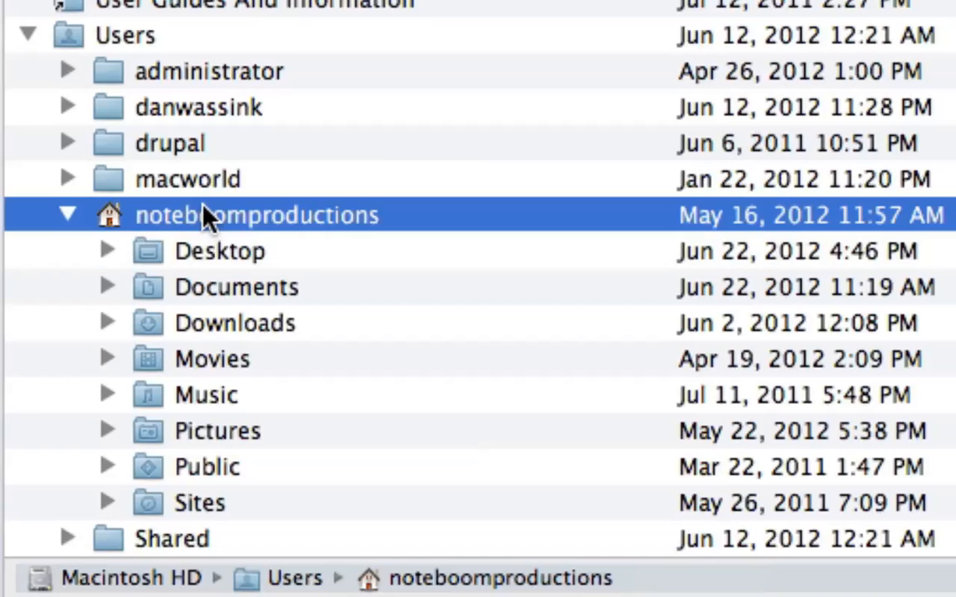
left_click(125, 34)
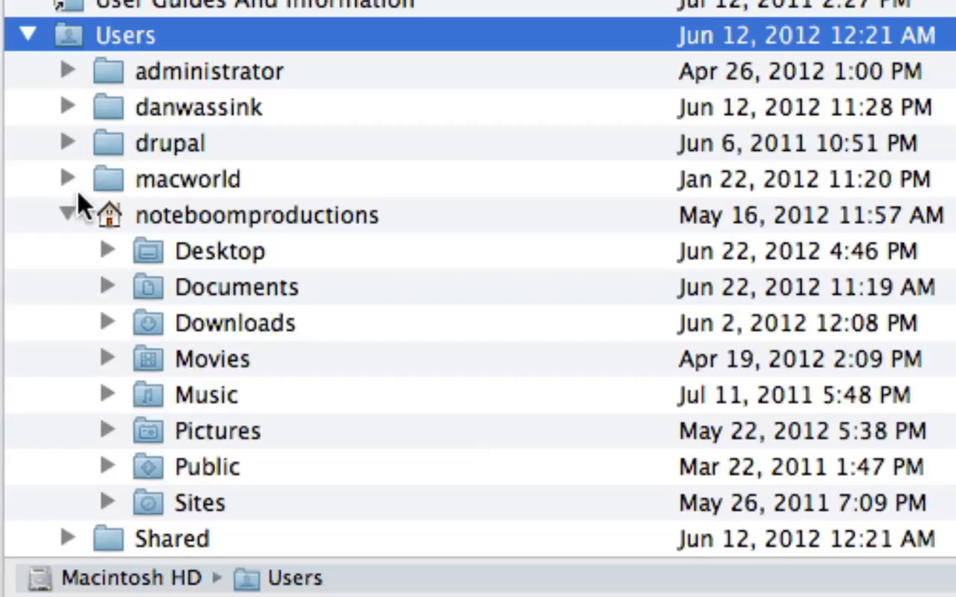
Step: Expand the macworld home folder to show its Desktop, Documents, Downloads, Movies, Music, Pictures and Public
left_click(68, 179)
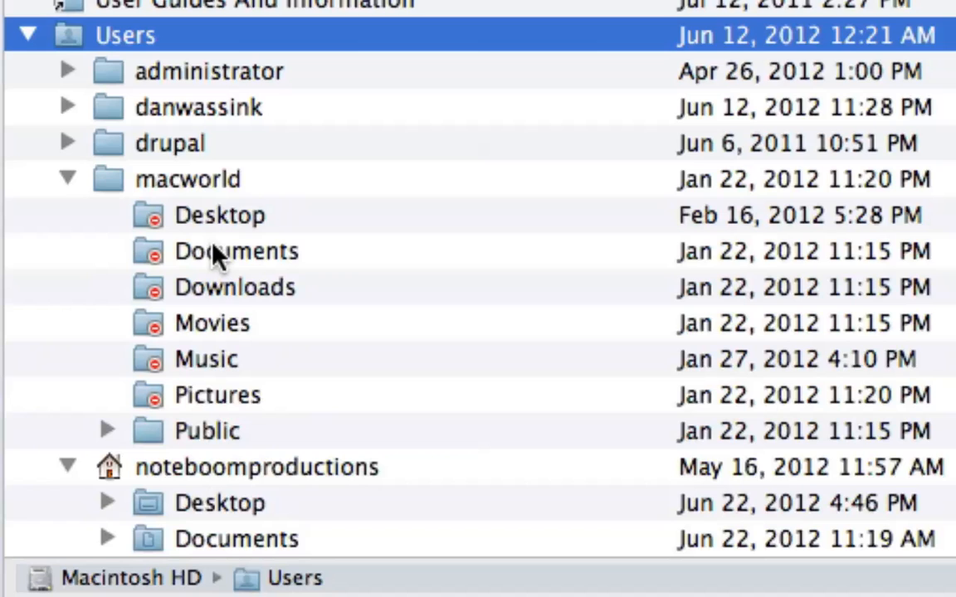
mouse_move(224, 357)
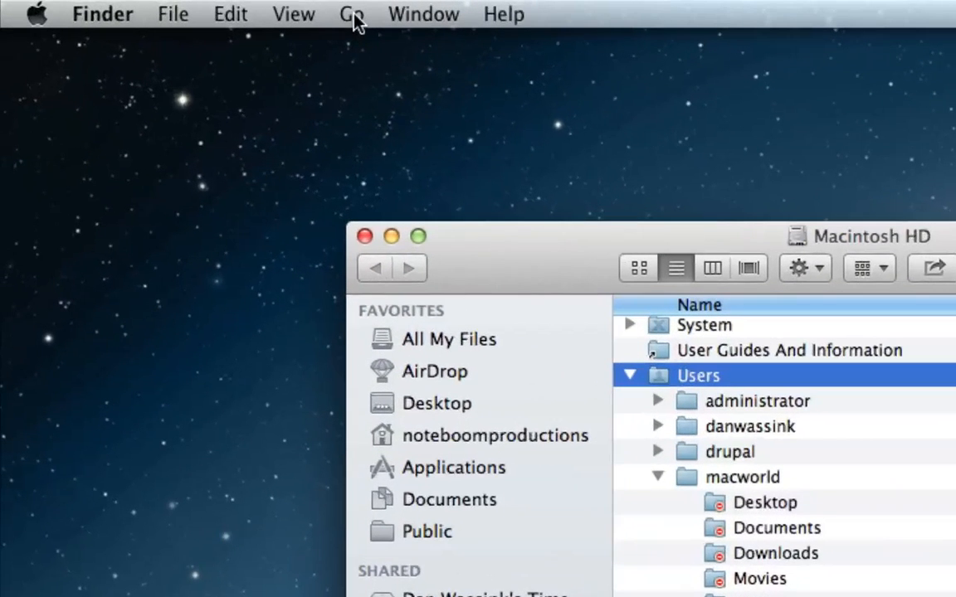
Step: Jump to the Applications folder via the Go menu, listing its 165 apps
left_click(352, 13)
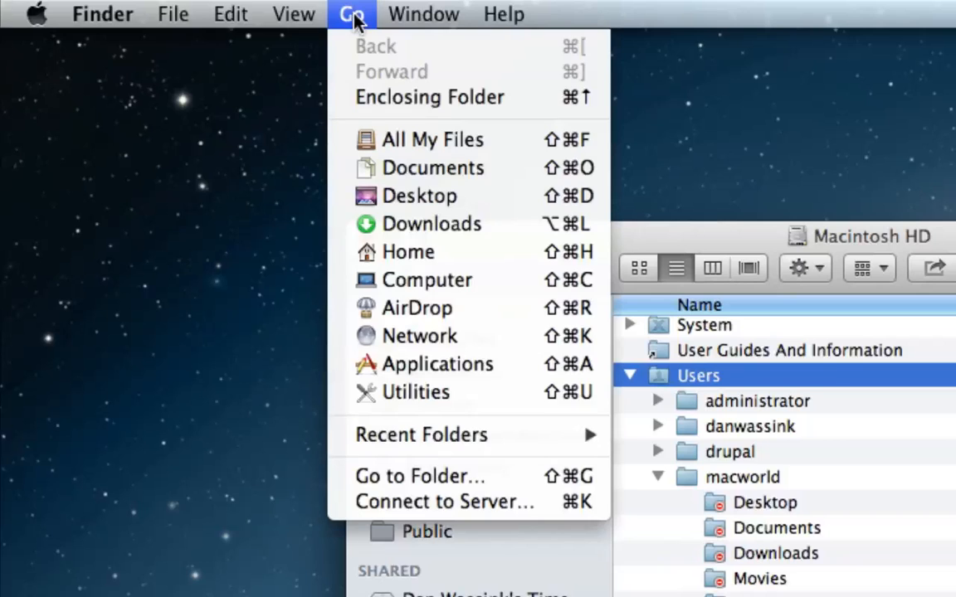
mouse_move(432, 168)
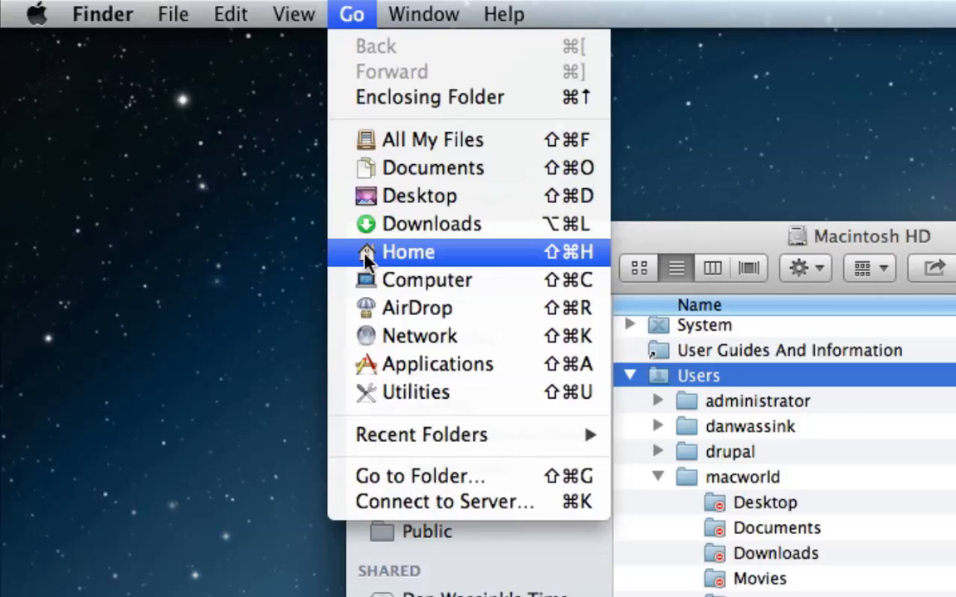
mouse_move(428, 279)
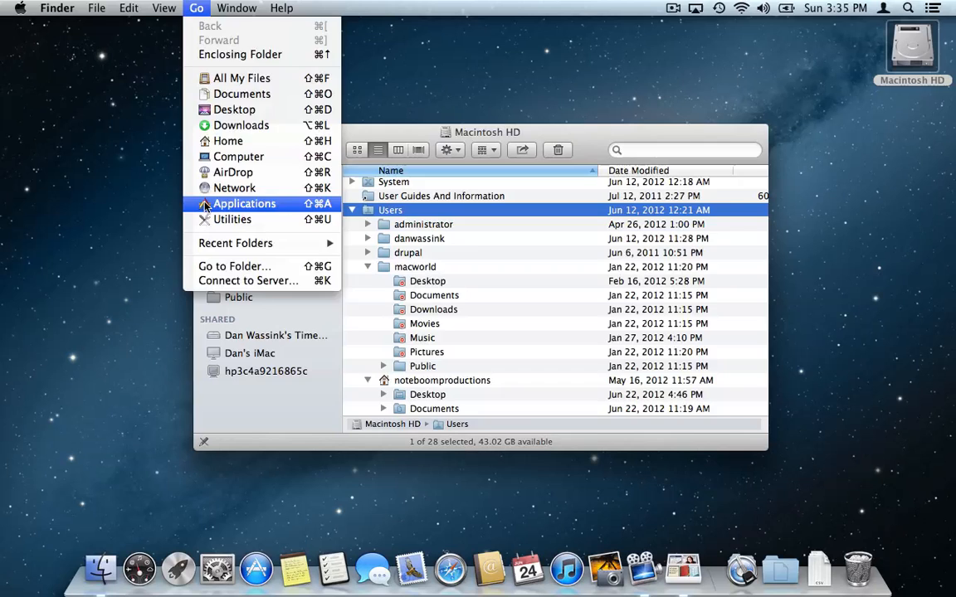
left_click(244, 202)
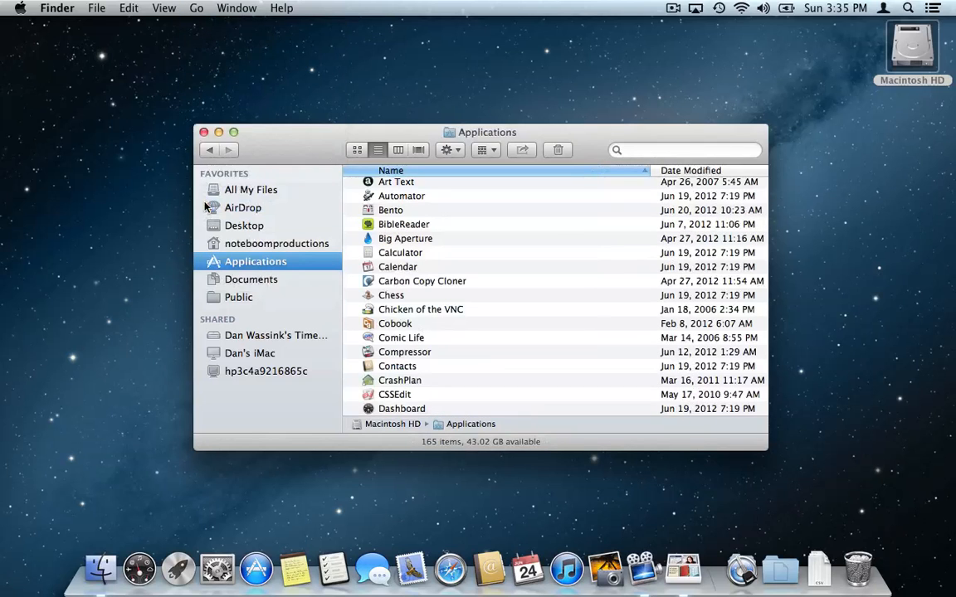
Step: Jump to the noteboomproductions Documents folder, then close the window to leave the desktop
left_click(196, 7)
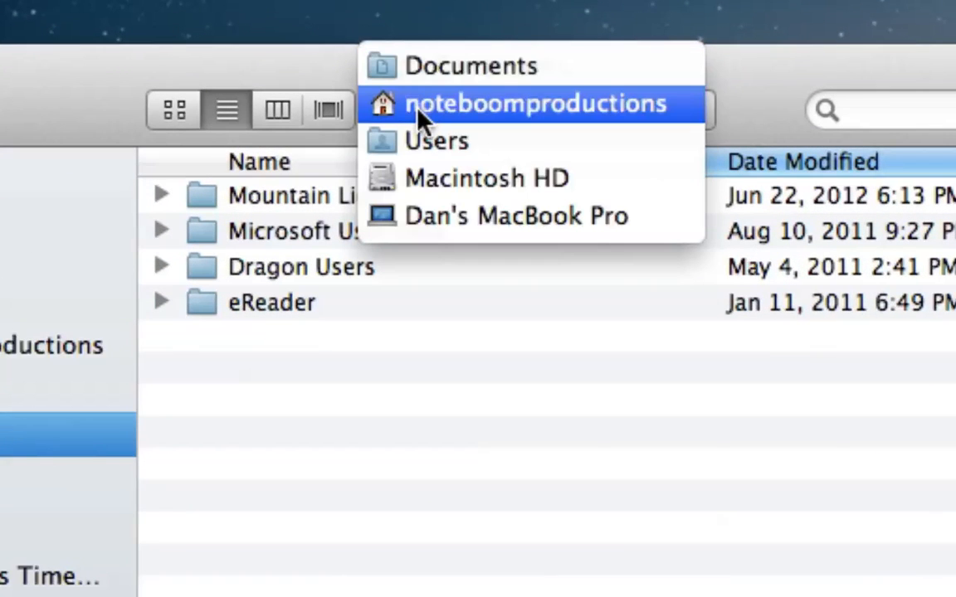
mouse_move(428, 146)
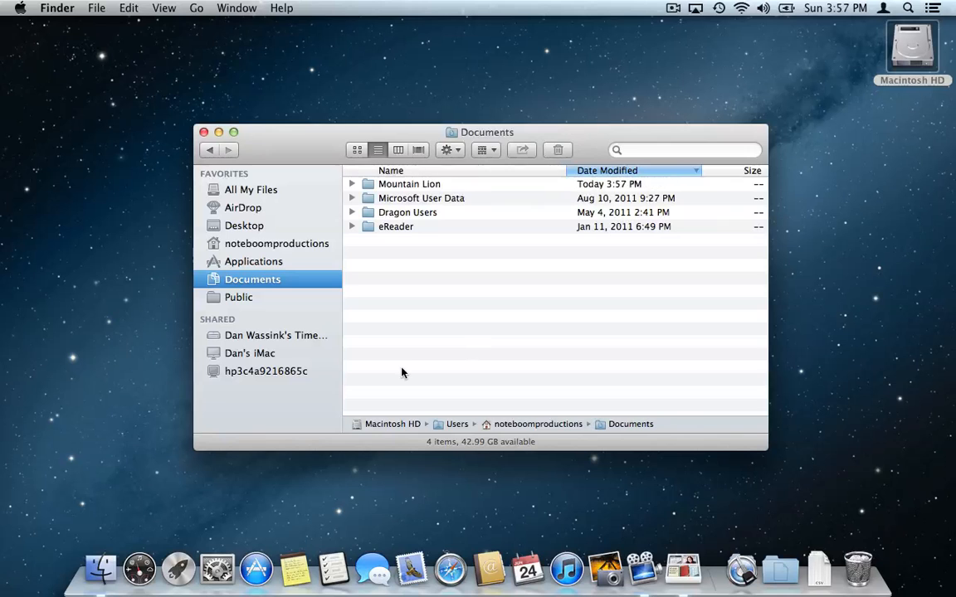
mouse_move(219, 139)
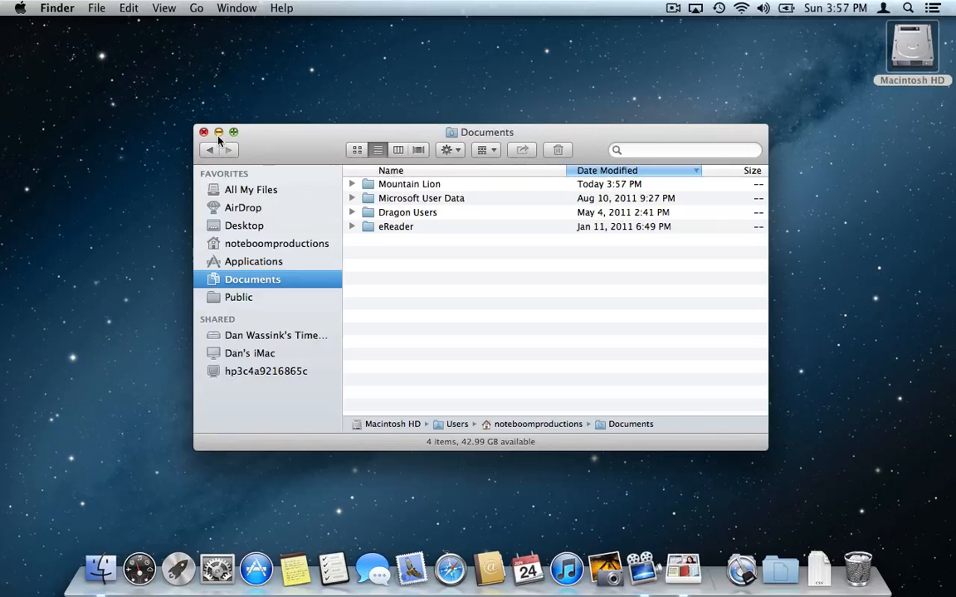
left_click(203, 133)
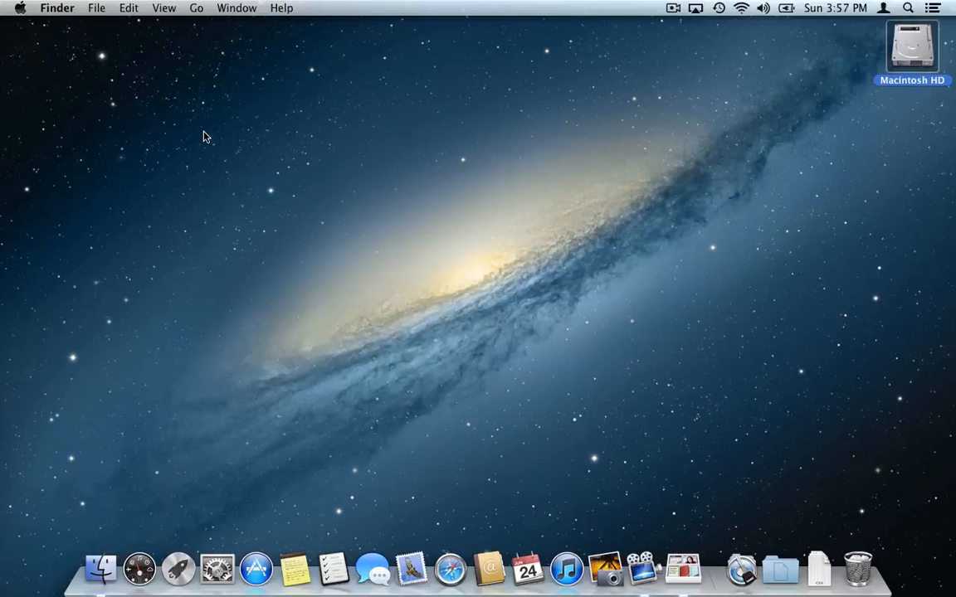